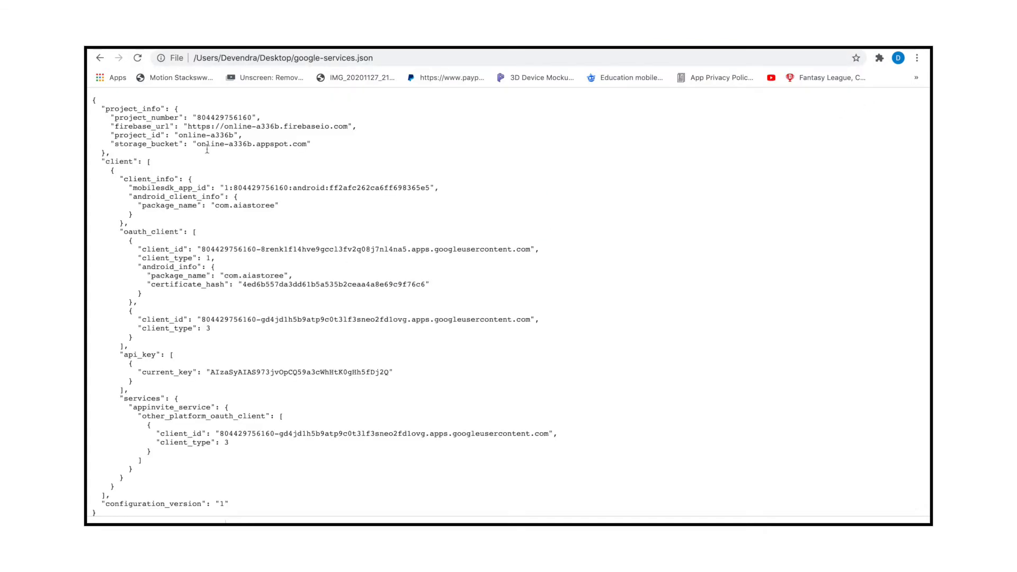
Close the 'Something went wrong!' error from the failed otp build in Kodular Creator.
{"action": "triple_click", "coordinate": [259, 126]}
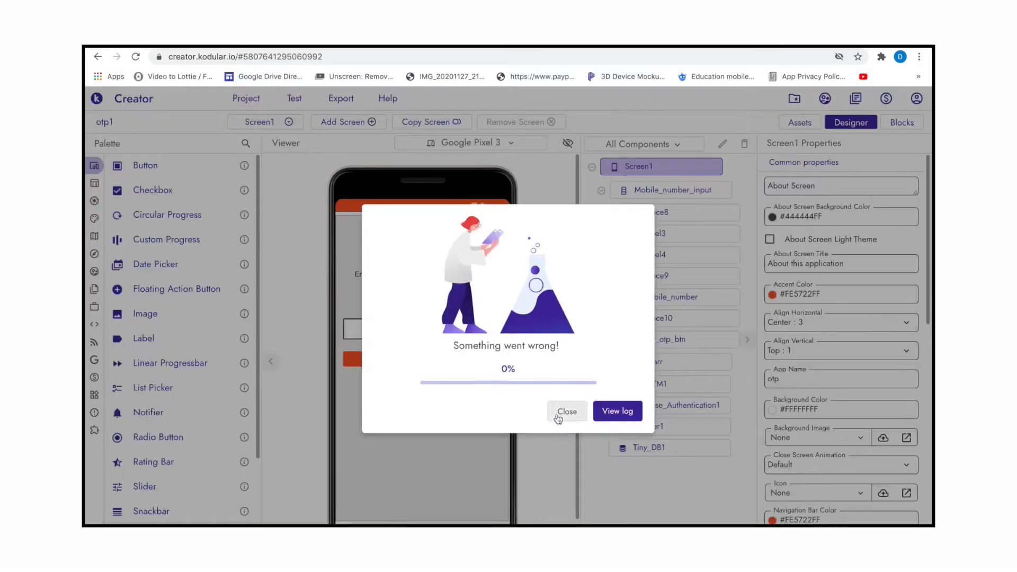
{"action": "left_click", "coordinate": [616, 410]}
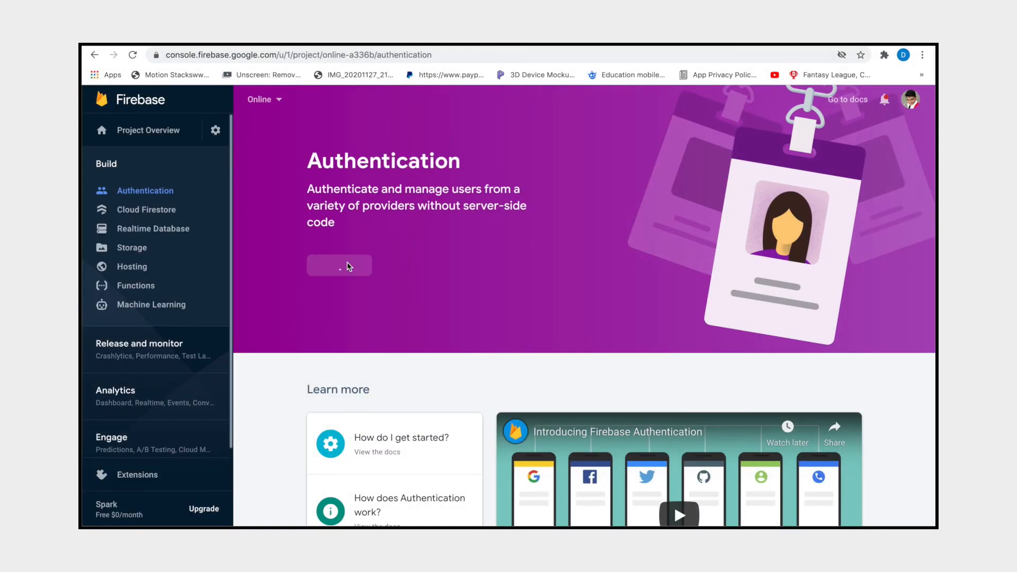
Start Authentication, save Phone sign-in as enabled, and open the Google provider settings.
{"action": "left_click", "coordinate": [338, 266]}
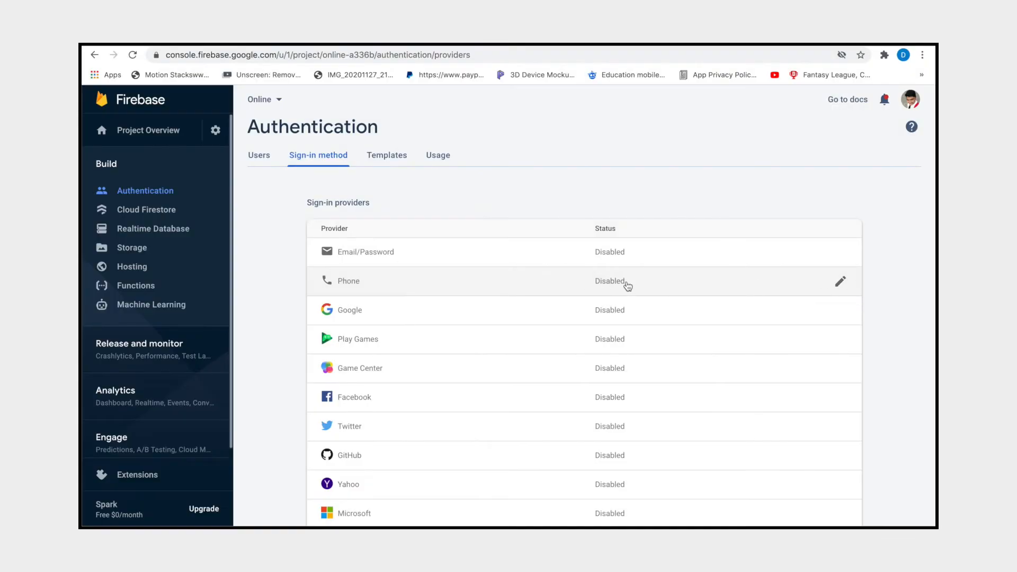
{"action": "mouse_move", "coordinate": [830, 306]}
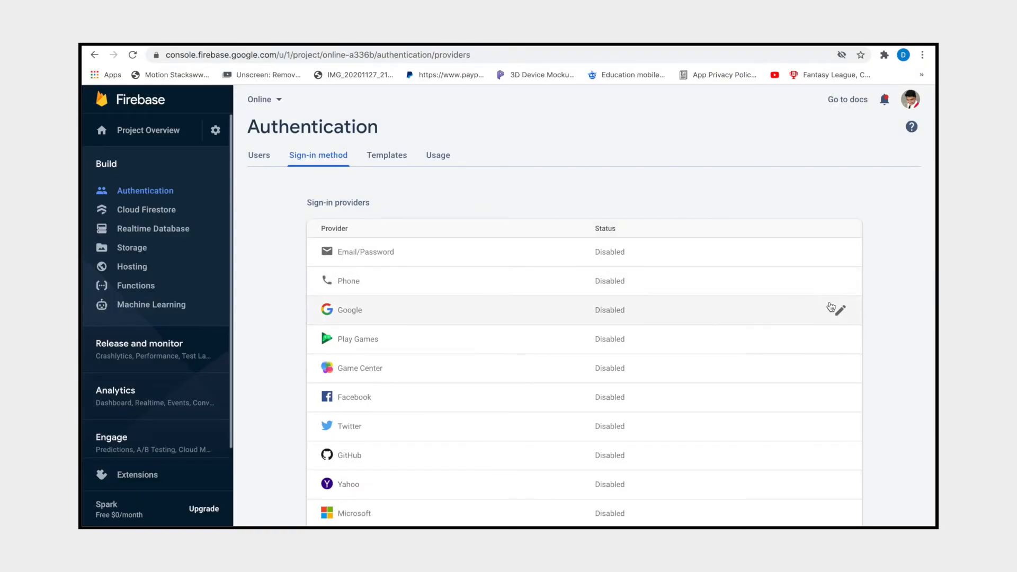
{"action": "left_click", "coordinate": [347, 281]}
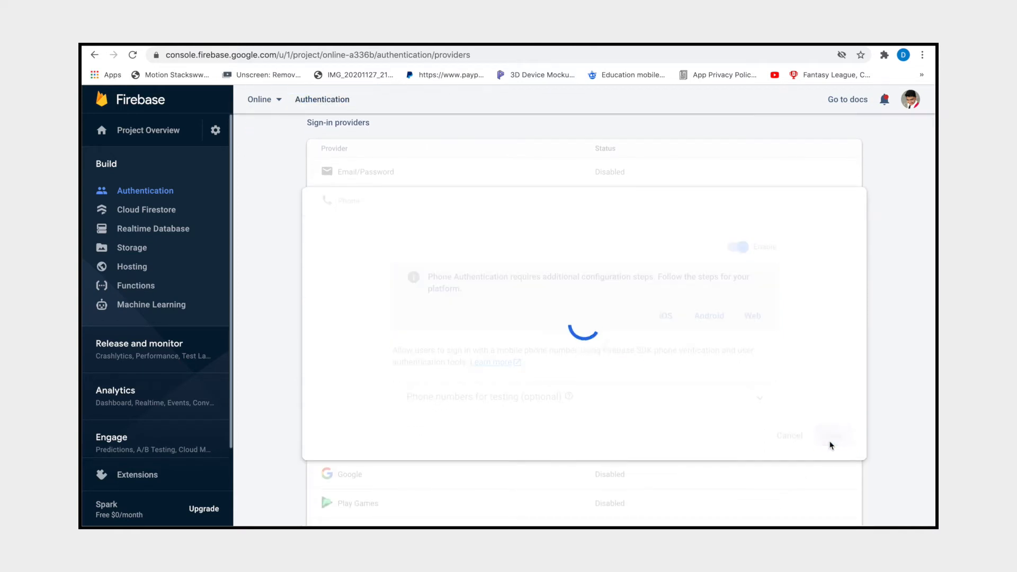
{"action": "left_click", "coordinate": [832, 435]}
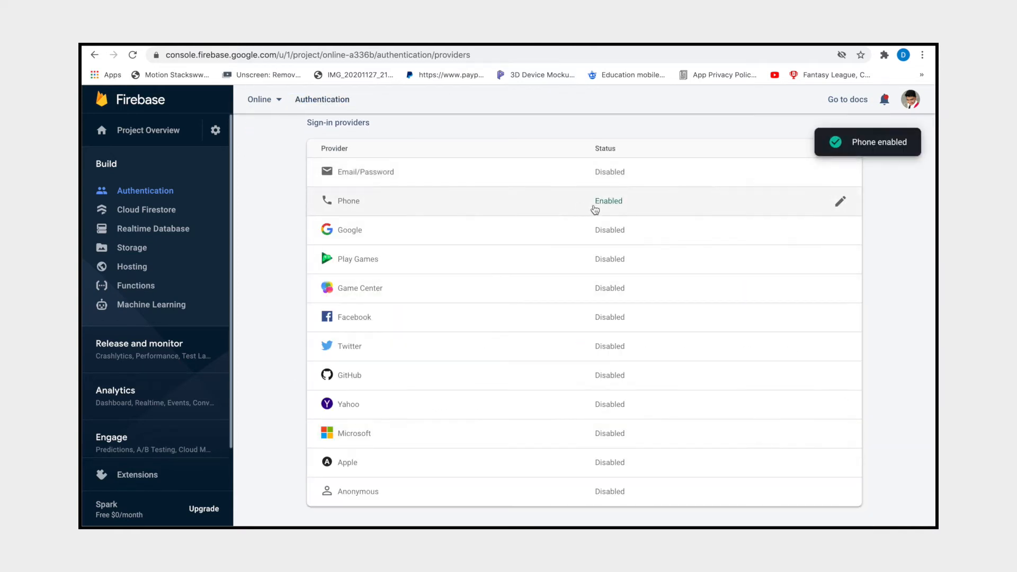
{"action": "left_click", "coordinate": [349, 230]}
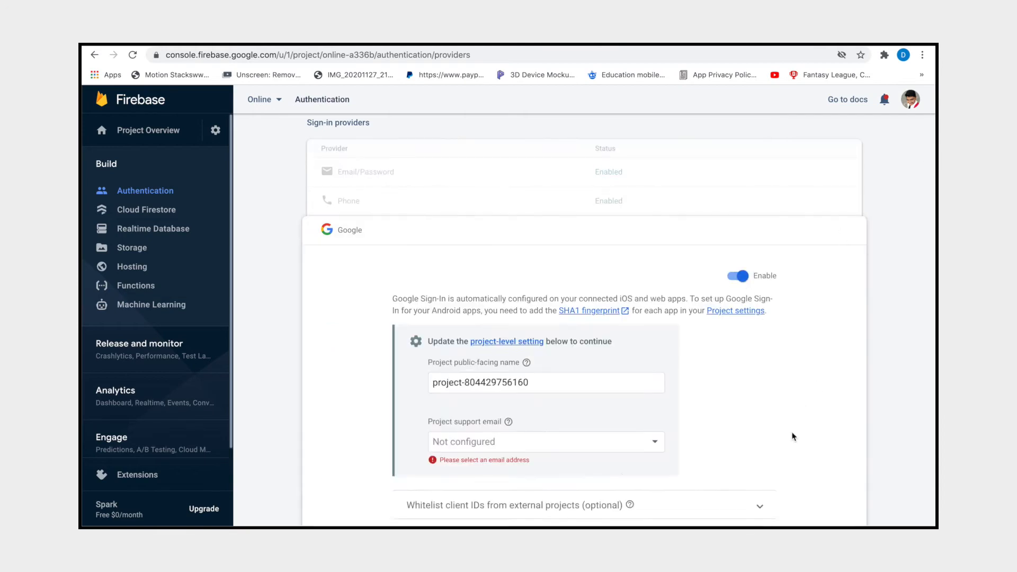